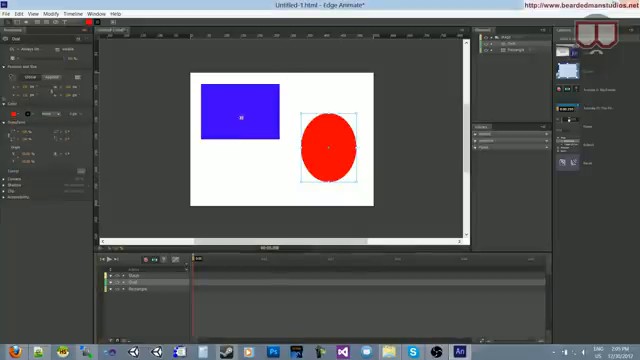
- Show the Actions event picker for the blue rectangle (click, mouseover, mouseout...)
click(240, 110)
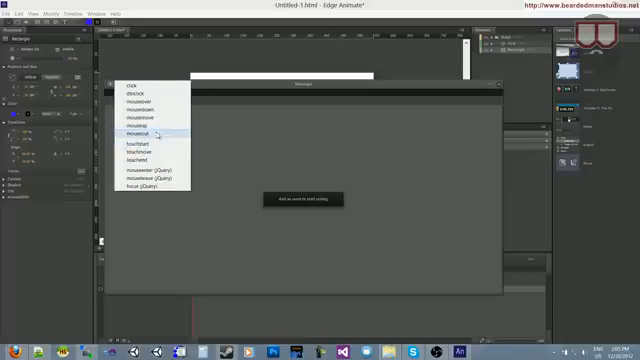
- Create a mouseover handler whose code stores the red oval and sets its style colour green
click(128, 132)
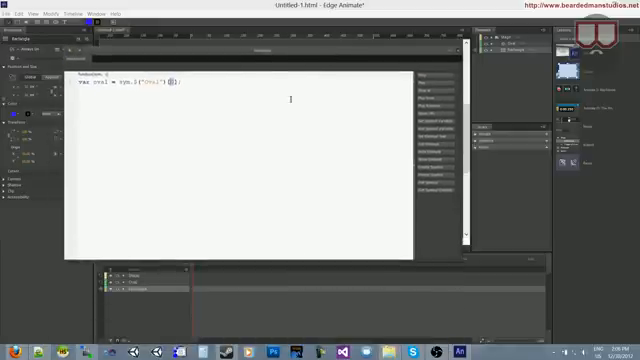
text(oval.)
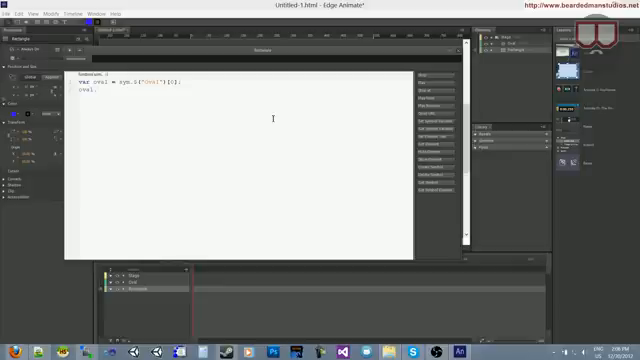
text(.style.)
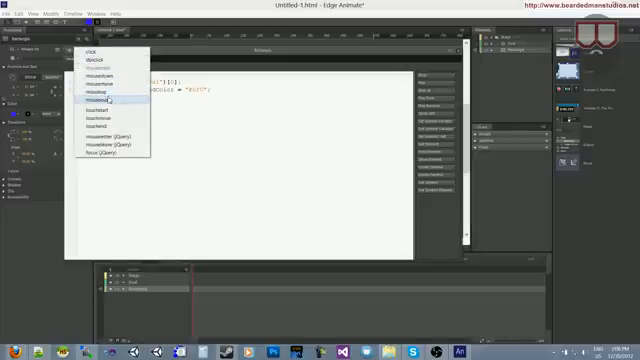
- Add a mouseout handler to the rectangle via the Actions panel's + button
click(108, 98)
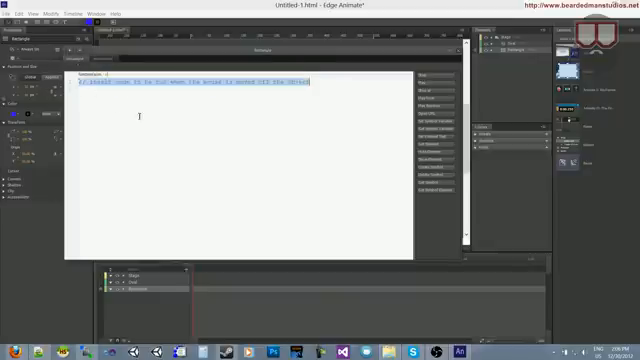